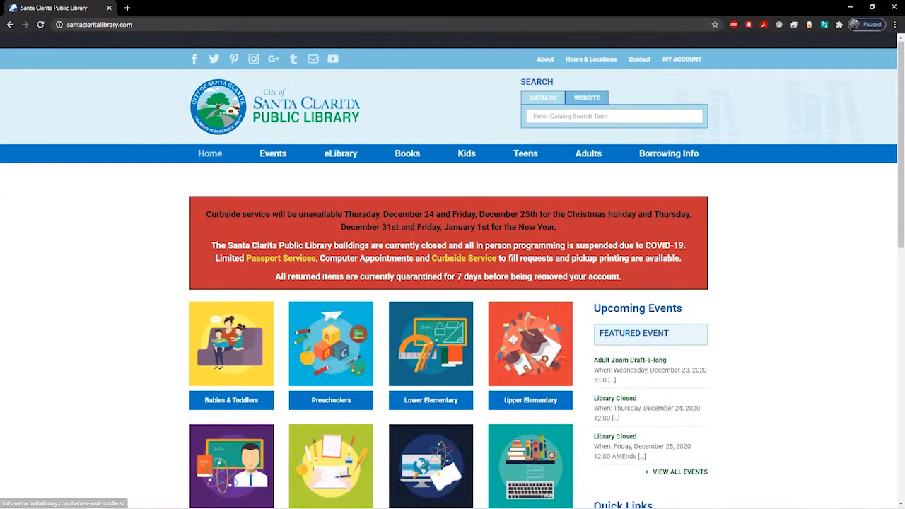
pyautogui.moveTo(325, 258)
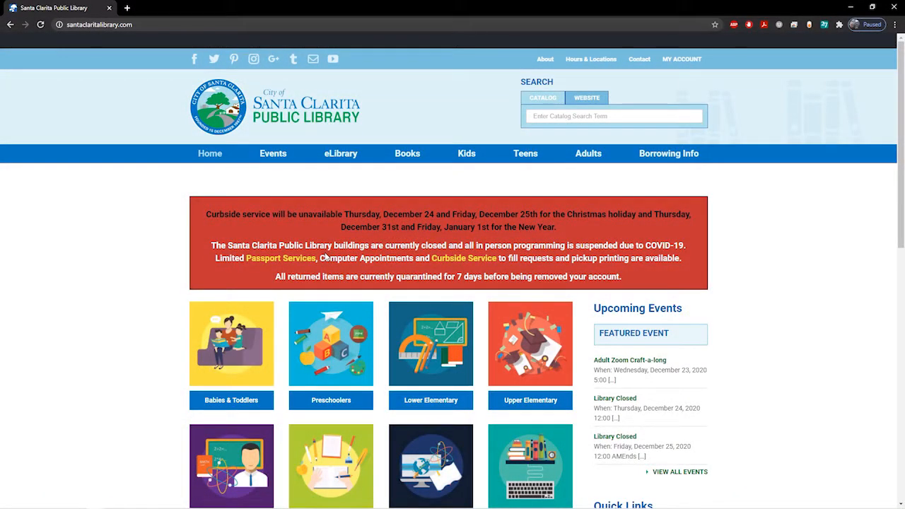
pyautogui.moveTo(338, 232)
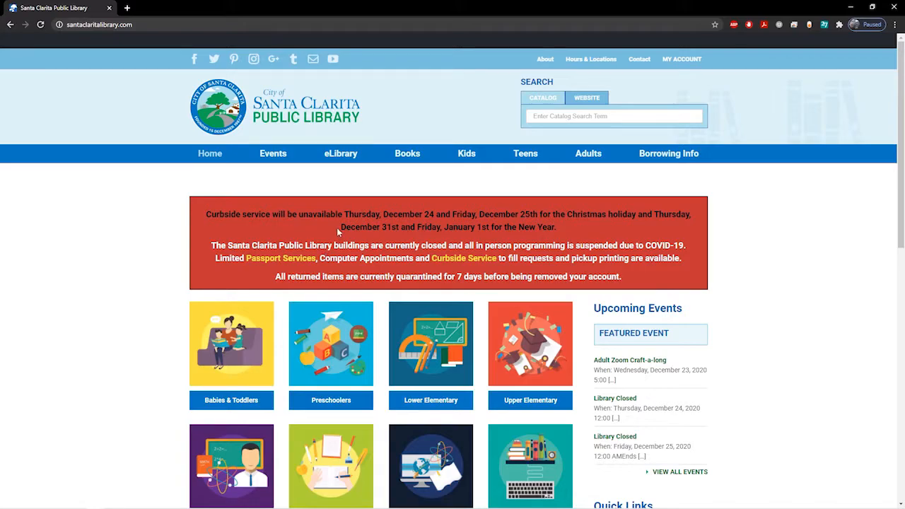
# Show the library's eLibrary resources menu from the home page
pyautogui.click(339, 153)
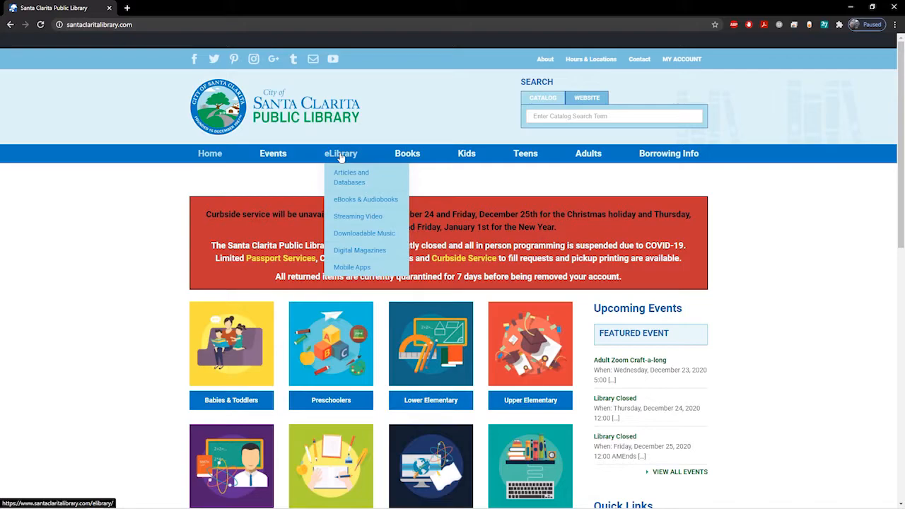
pyautogui.moveTo(345, 178)
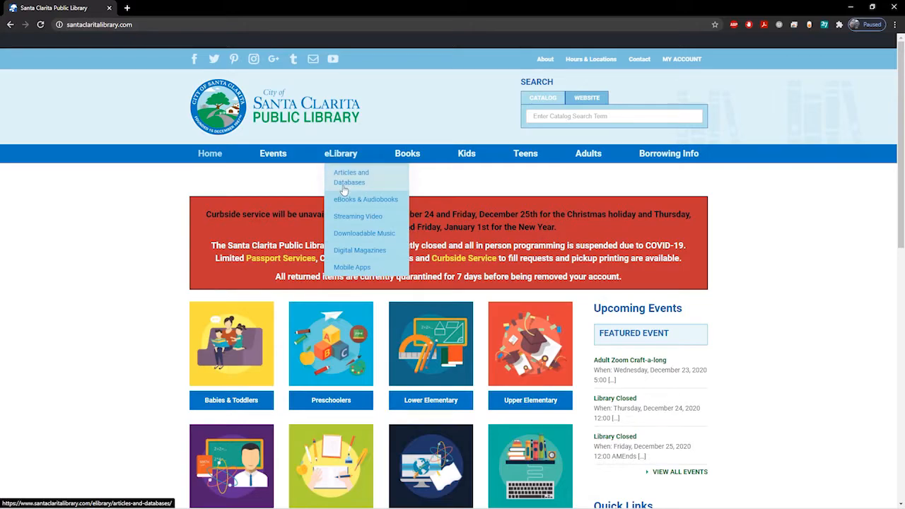
# Go to the Streaming Videos page and scroll down to the Kanopy listing
pyautogui.click(358, 215)
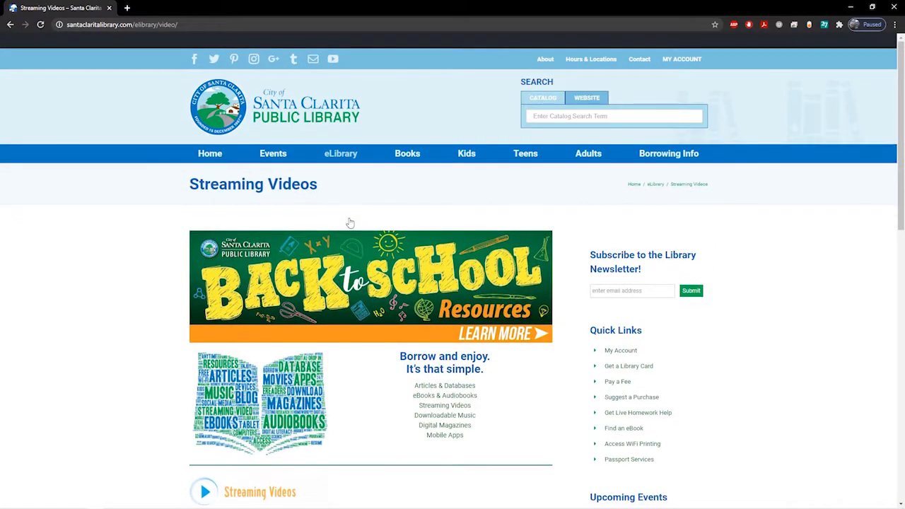
pyautogui.scroll(-3)
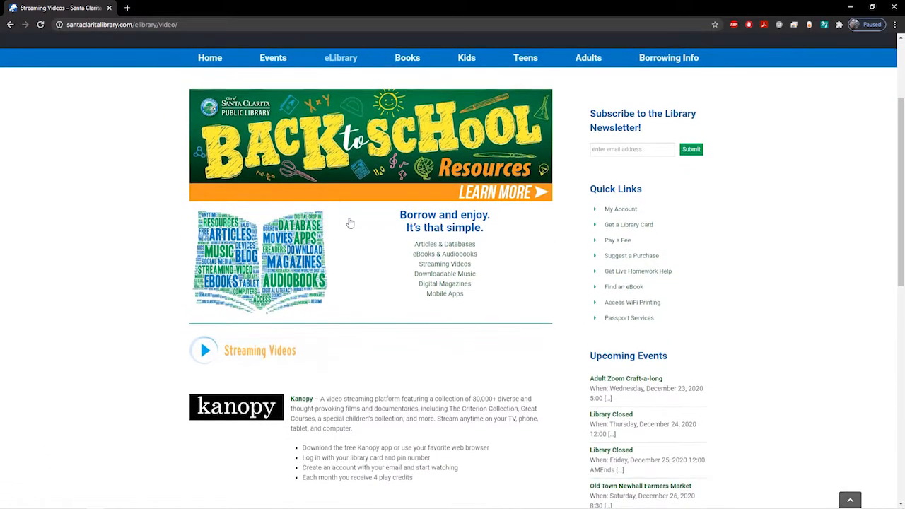
pyautogui.scroll(-3)
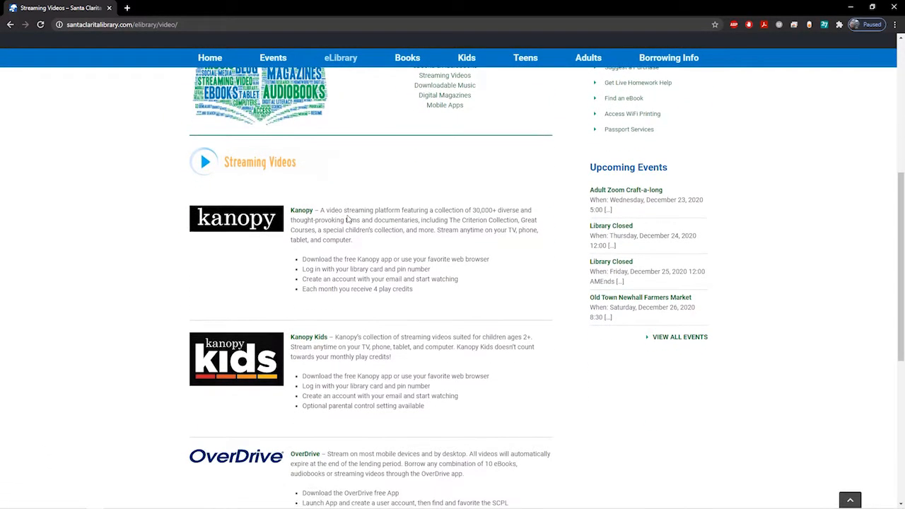
pyautogui.moveTo(272, 168)
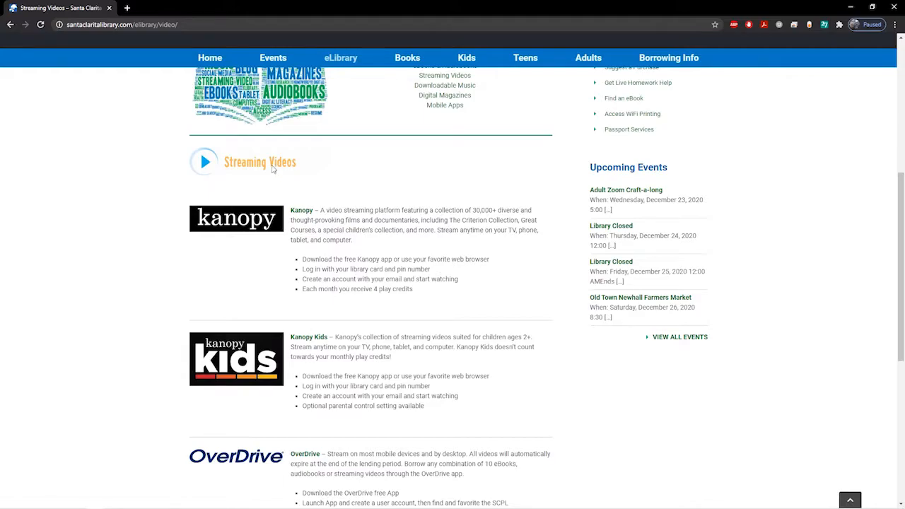
pyautogui.moveTo(269, 176)
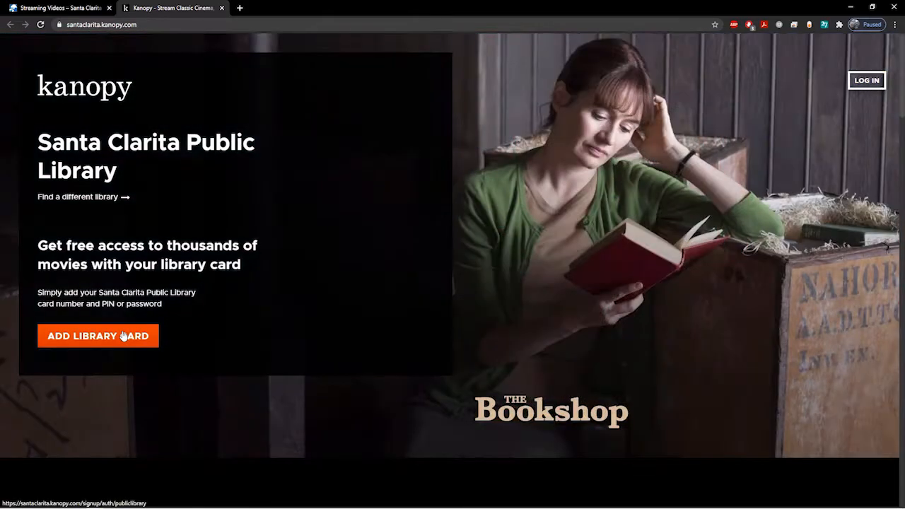
# Add a Santa Clarita library card and sign in to Kanopy with it
pyautogui.click(98, 336)
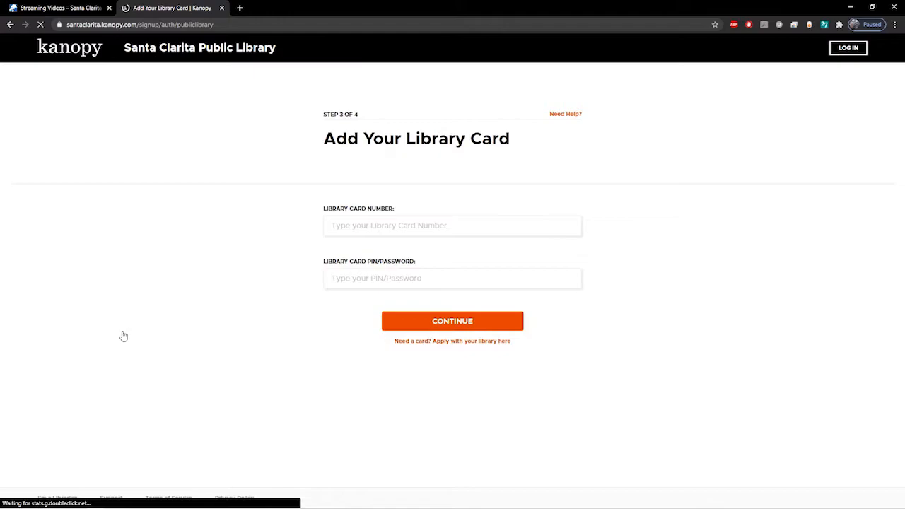
pyautogui.click(453, 322)
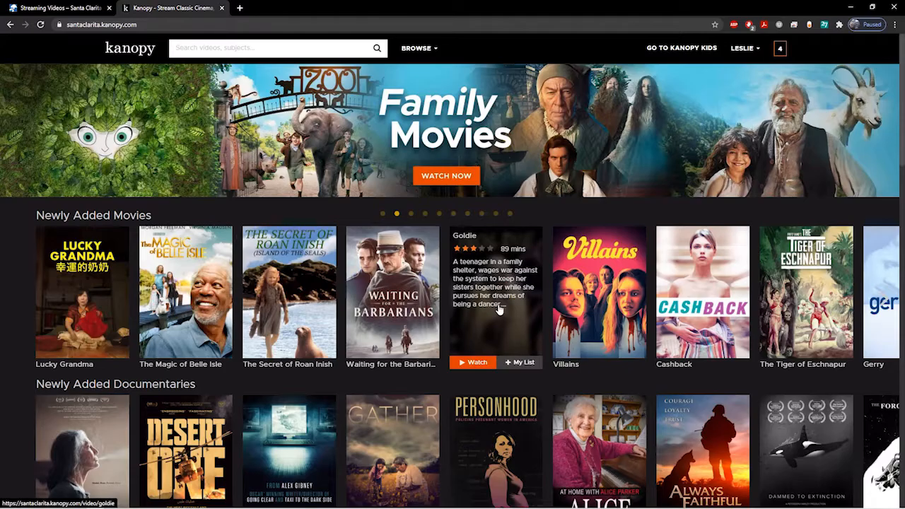
pyautogui.scroll(-3)
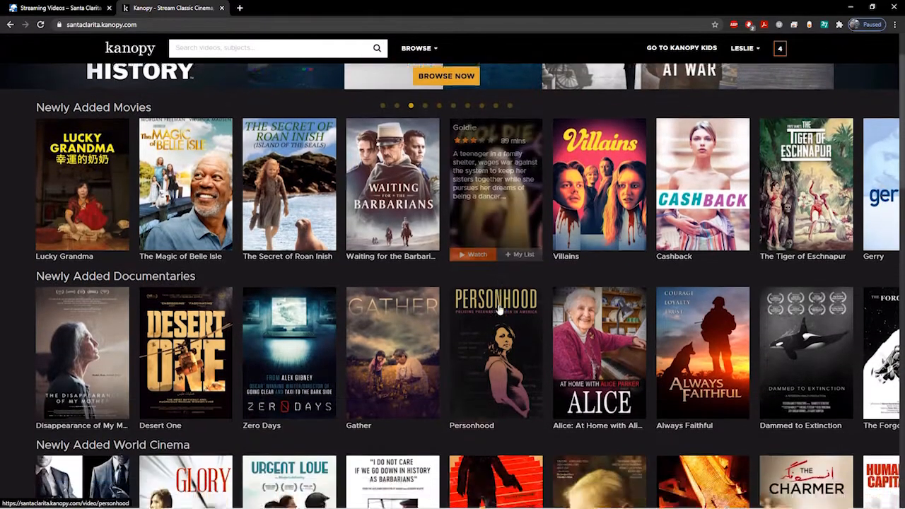
pyautogui.scroll(-3)
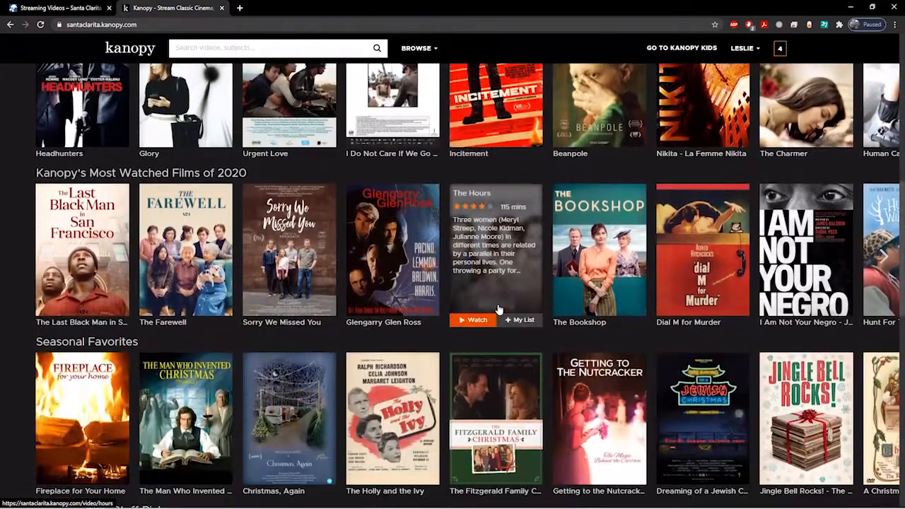
pyautogui.scroll(-3)
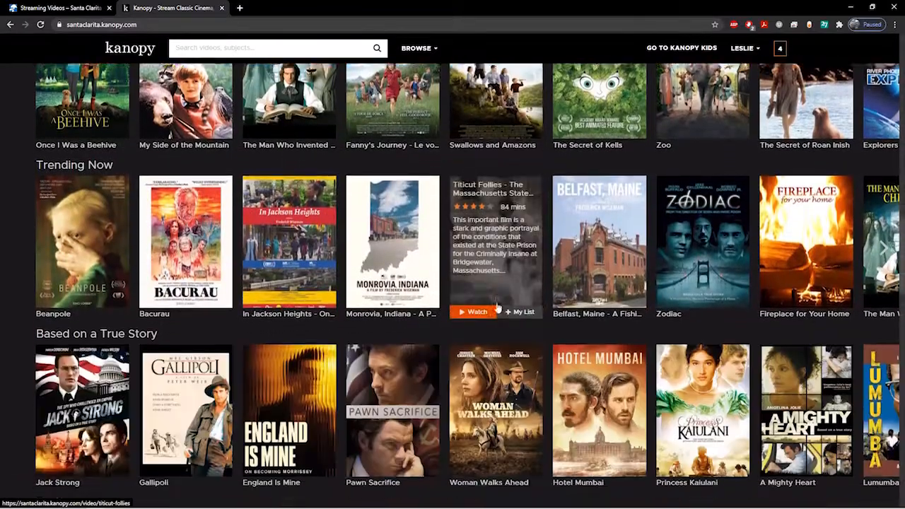
pyautogui.scroll(-3)
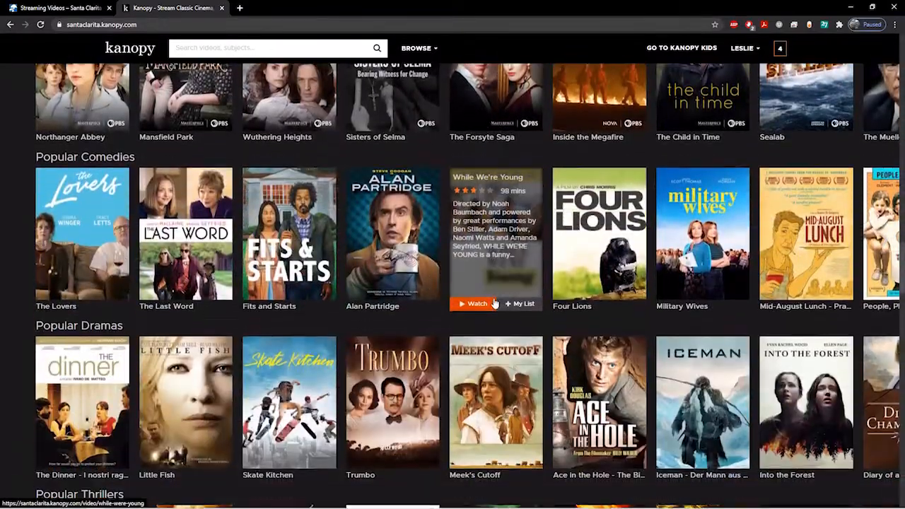
pyautogui.scroll(-3)
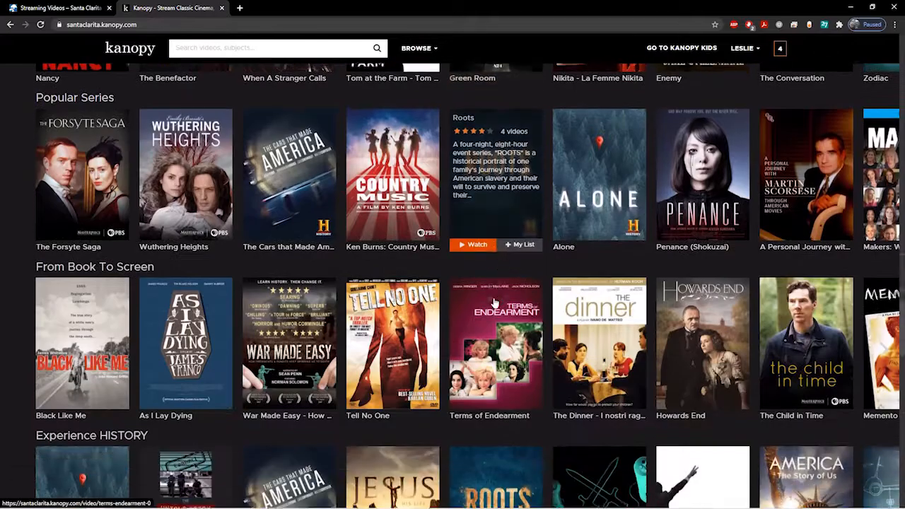
pyautogui.scroll(-3)
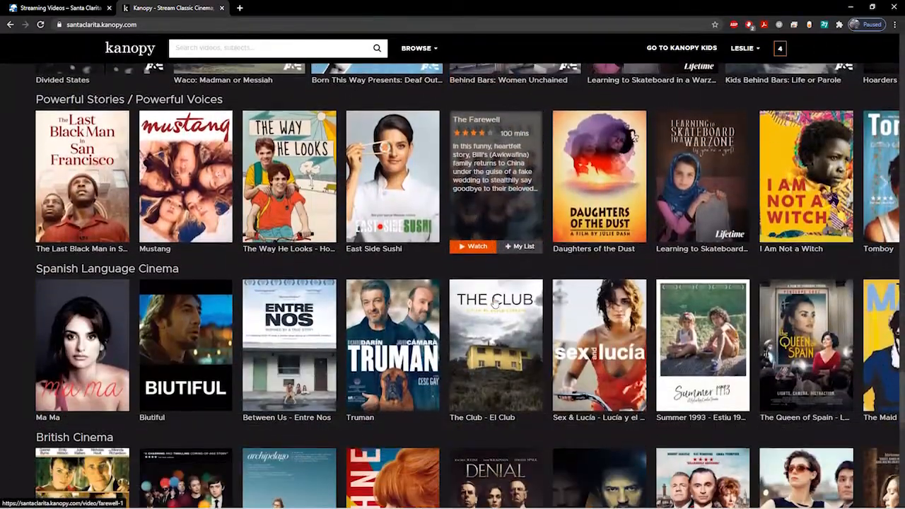
pyautogui.scroll(-3)
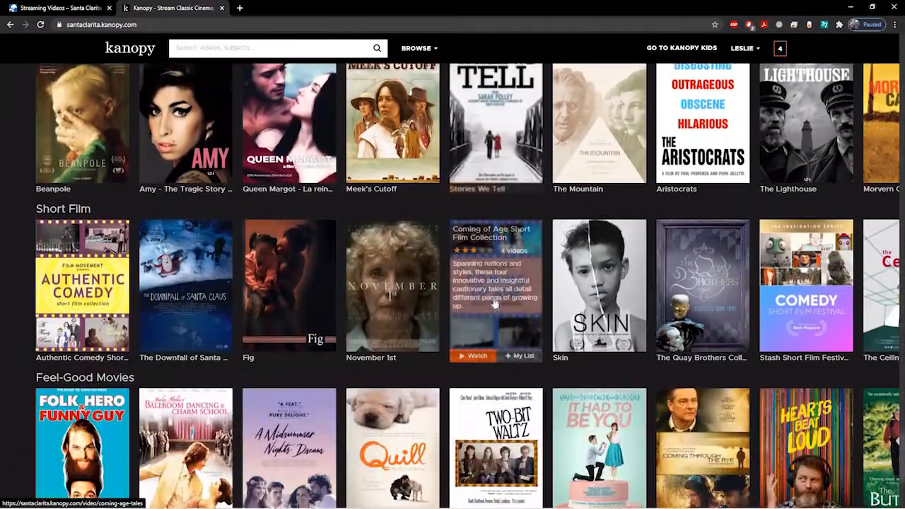
pyautogui.scroll(-3)
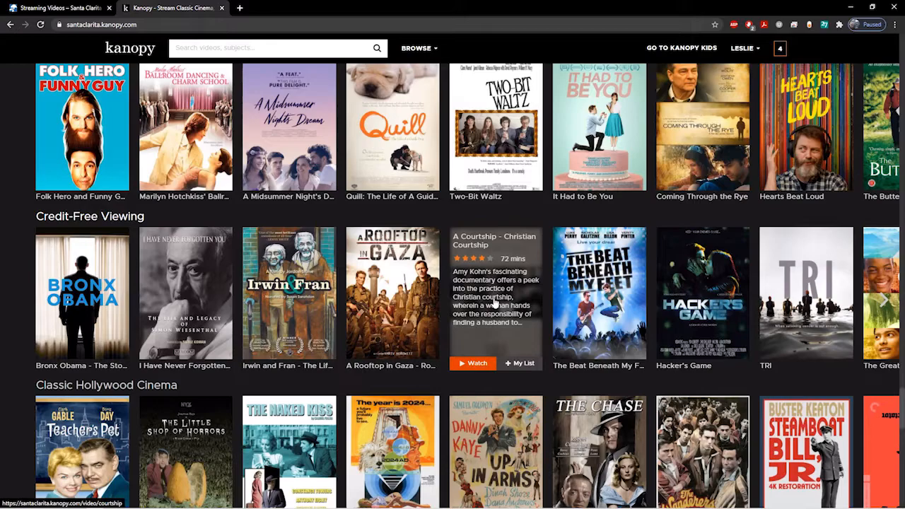
pyautogui.moveTo(498, 305)
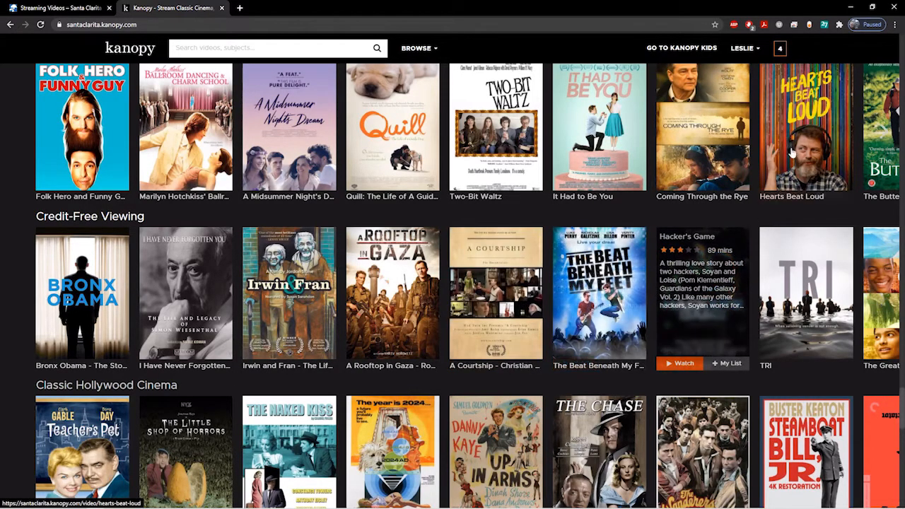
pyautogui.moveTo(779, 48)
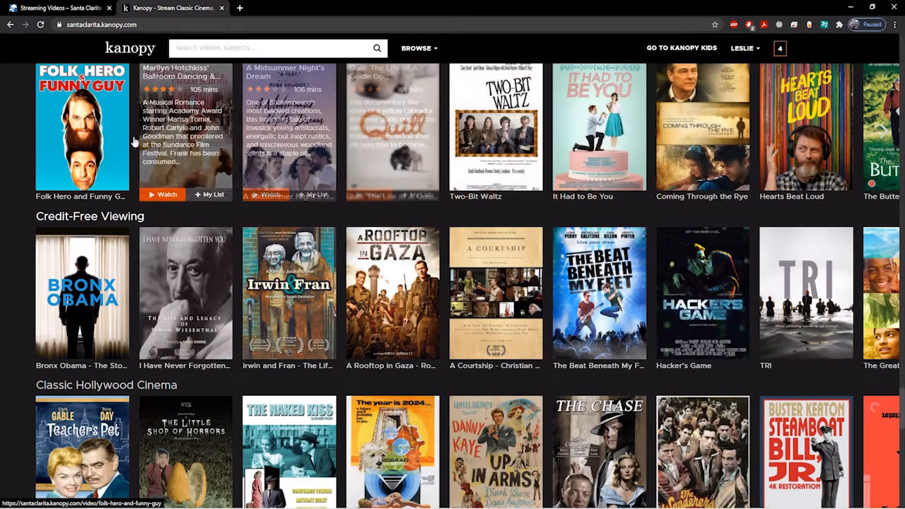
# View the Folk Hero and Funny Guy title page, then head to Kanopy Kids
pyautogui.click(82, 127)
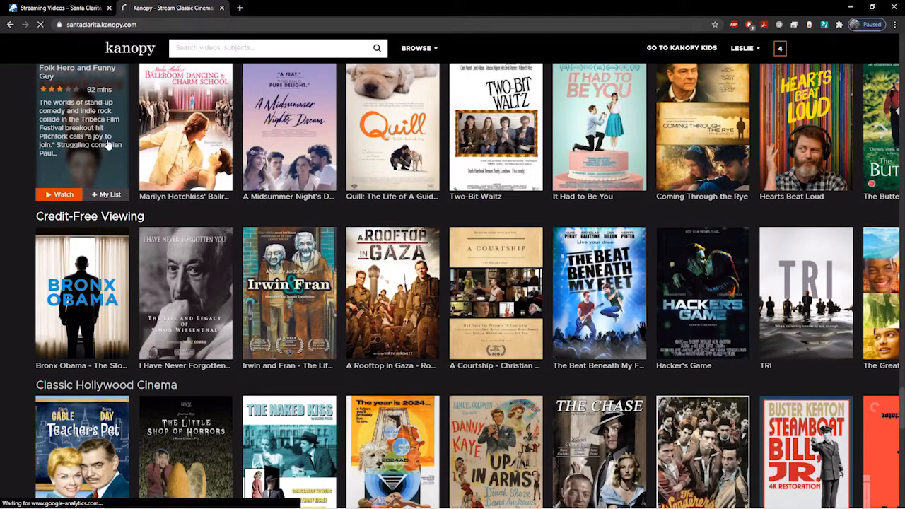
pyautogui.click(82, 127)
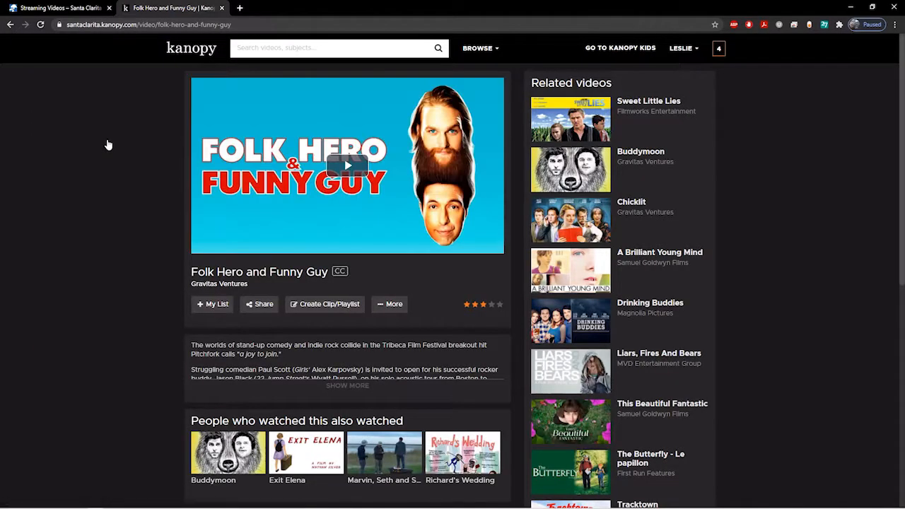
pyautogui.moveTo(147, 140)
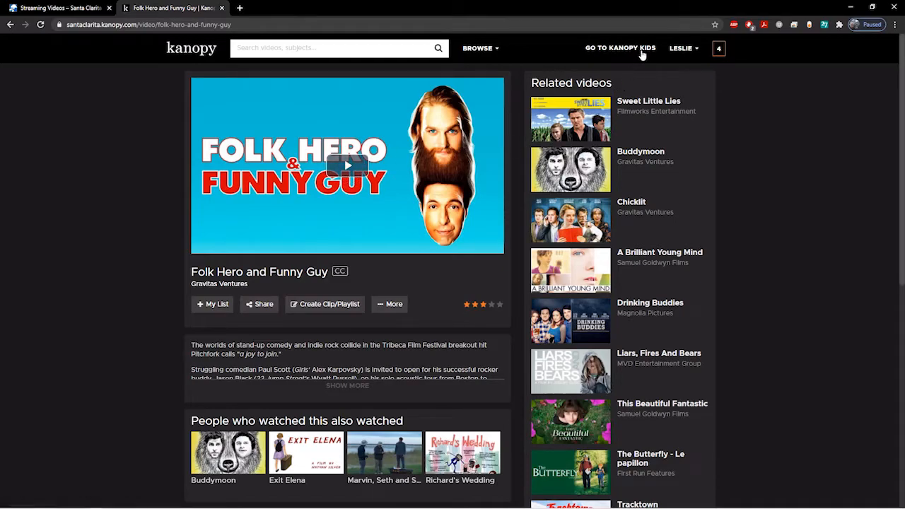
pyautogui.click(620, 48)
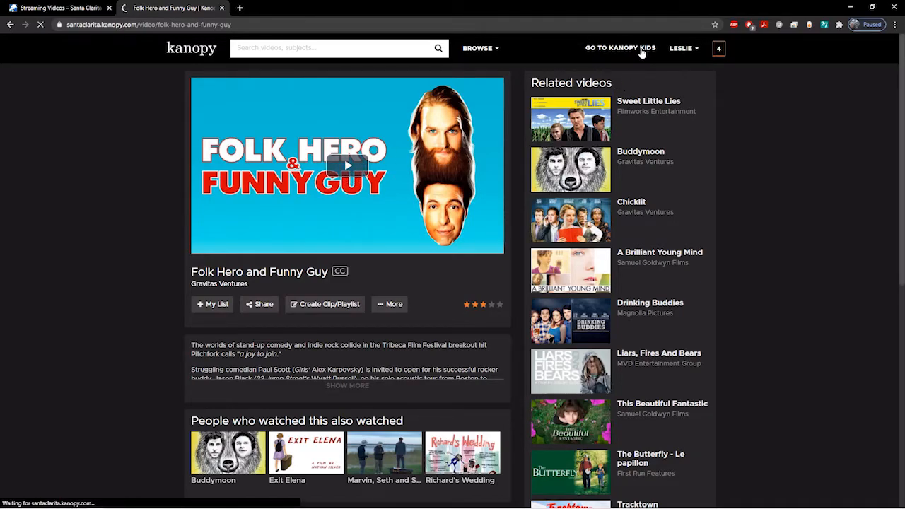
# Browse the Kanopy Kids rows — Funny Stuff, Quick Flicks, Story Time, Adventure — and return to the top
pyautogui.click(620, 48)
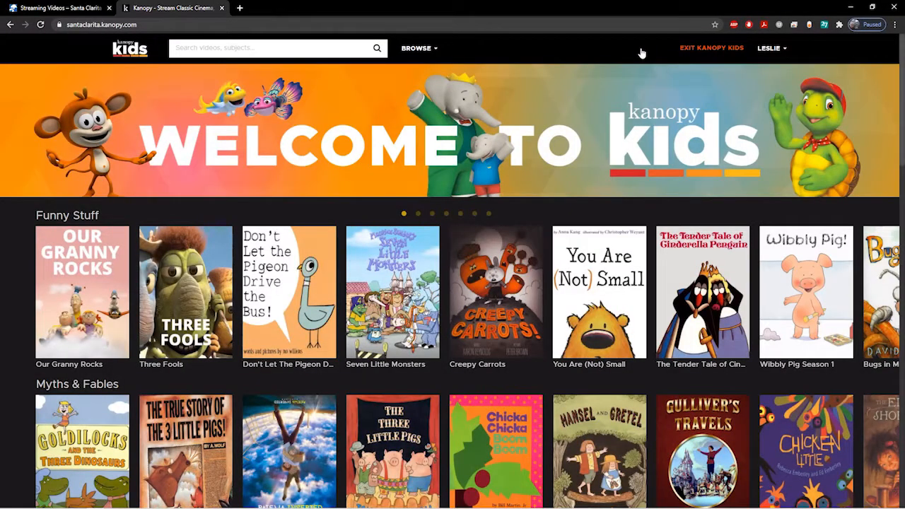
pyautogui.moveTo(591, 116)
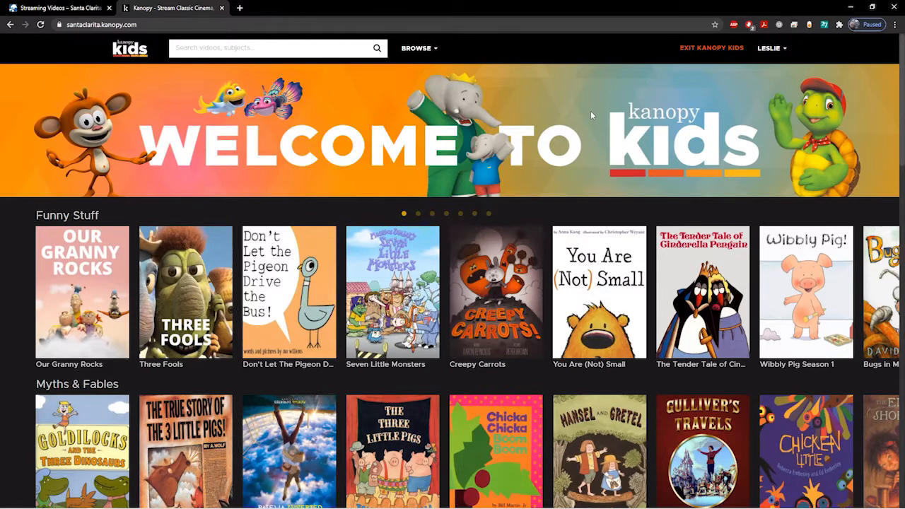
pyautogui.moveTo(586, 126)
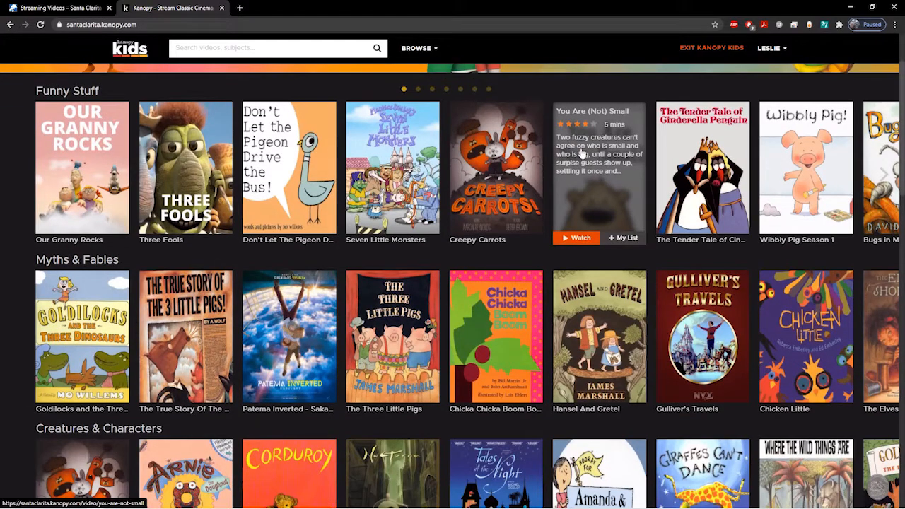
pyautogui.scroll(-3)
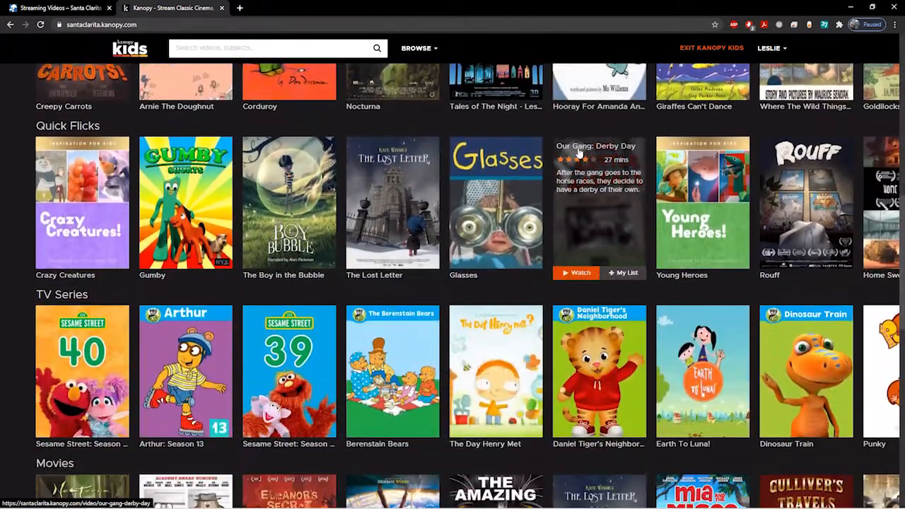
pyautogui.scroll(-3)
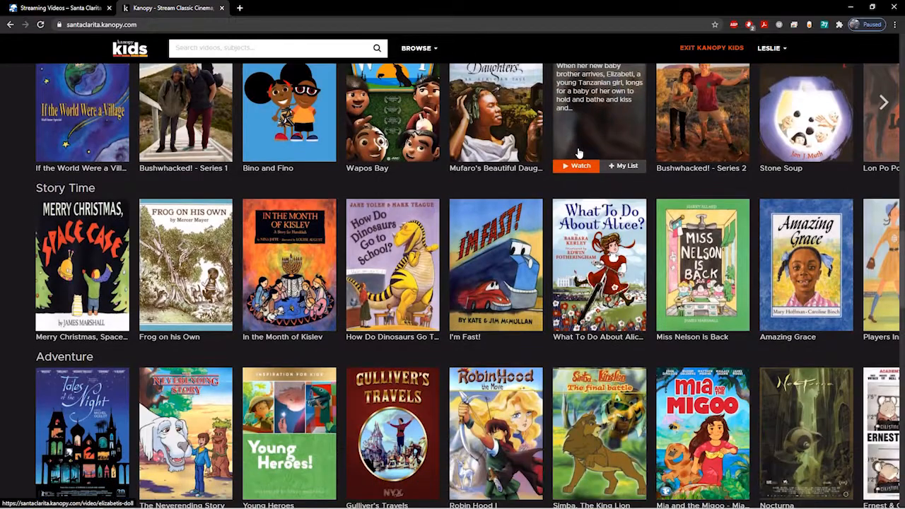
pyautogui.scroll(-3)
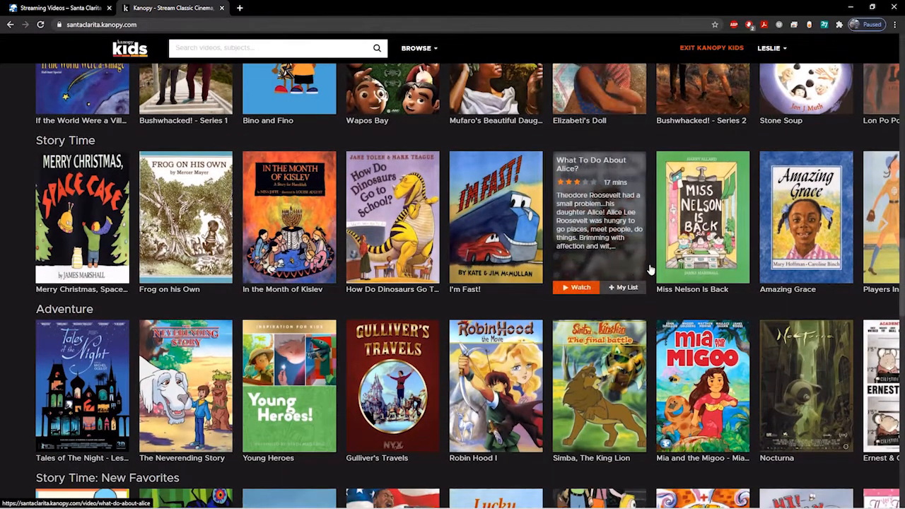
pyautogui.scroll(3)
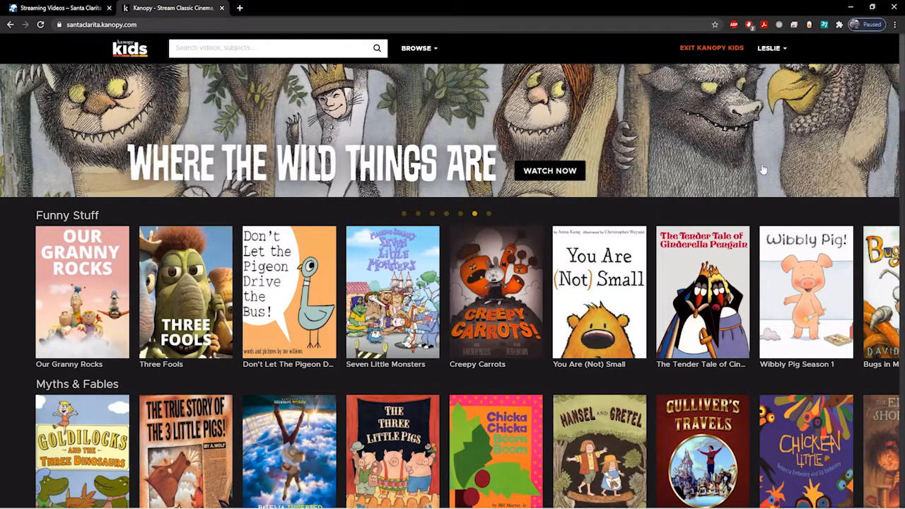
pyautogui.click(770, 48)
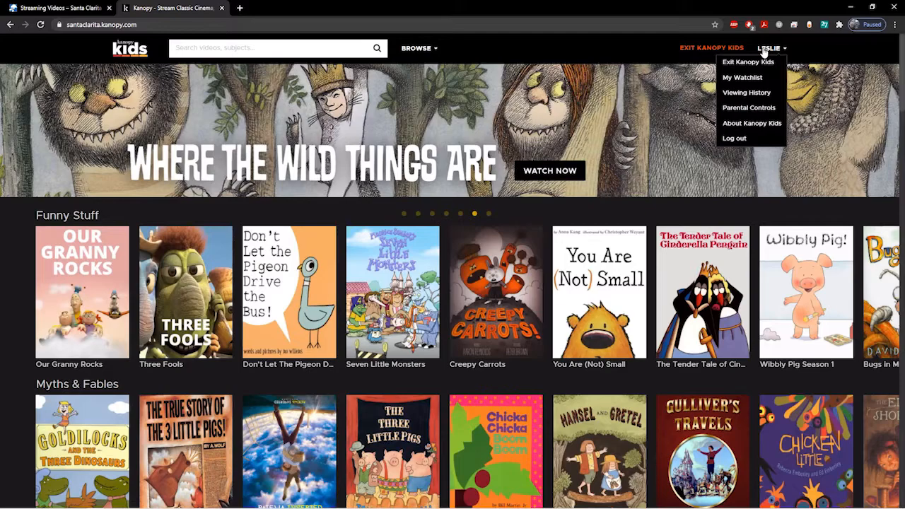
pyautogui.moveTo(750, 107)
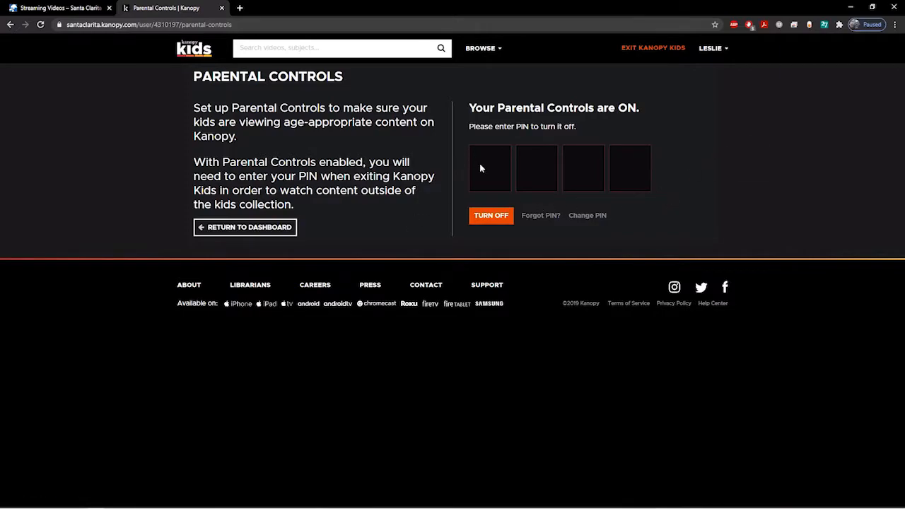
pyautogui.moveTo(648, 51)
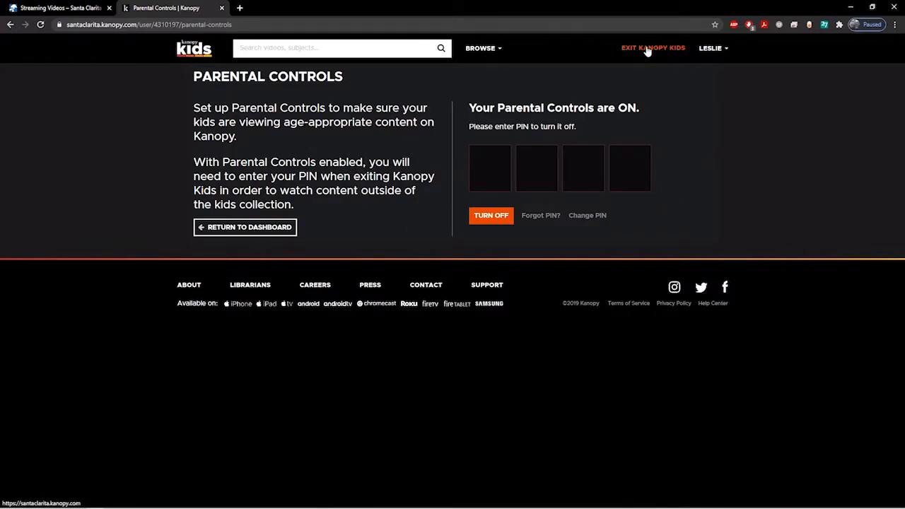
pyautogui.click(654, 48)
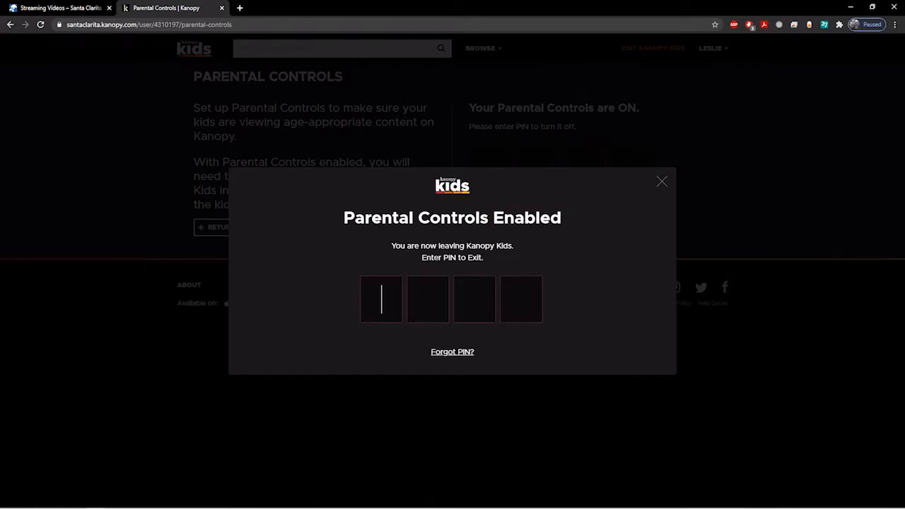
pyautogui.write('123')
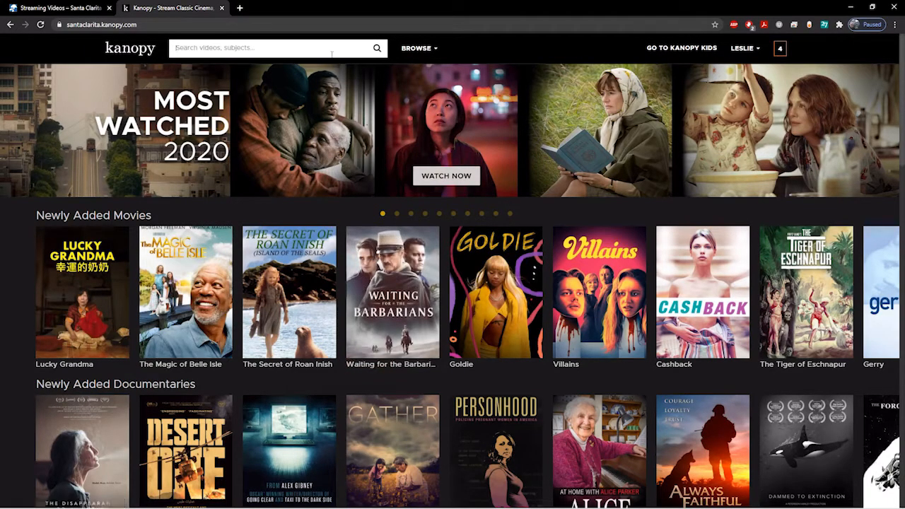
# Search 'the great courses' and open The Great Courses collection page
pyautogui.write('the great')
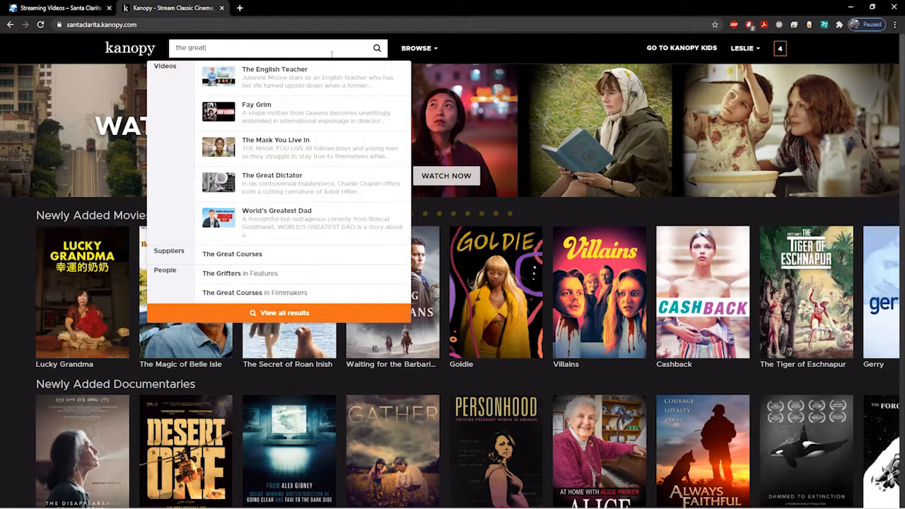
pyautogui.write('courc')
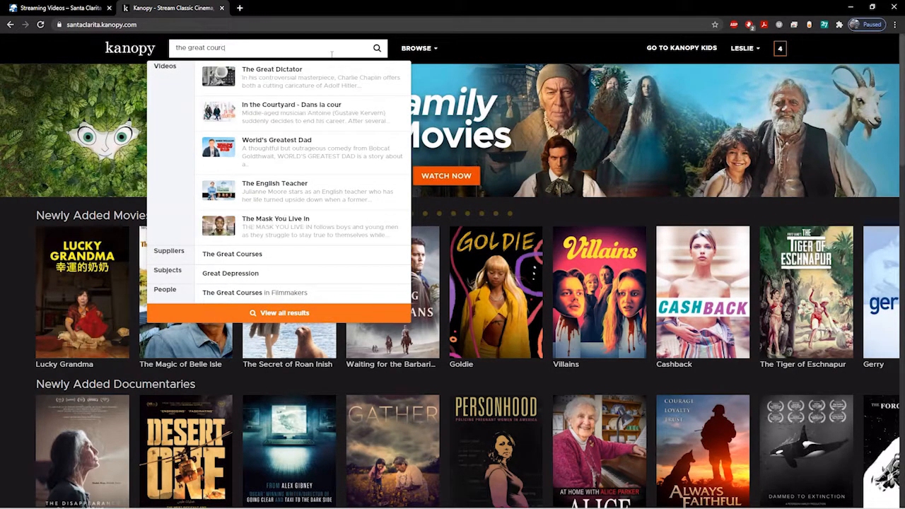
pyautogui.write('ses')
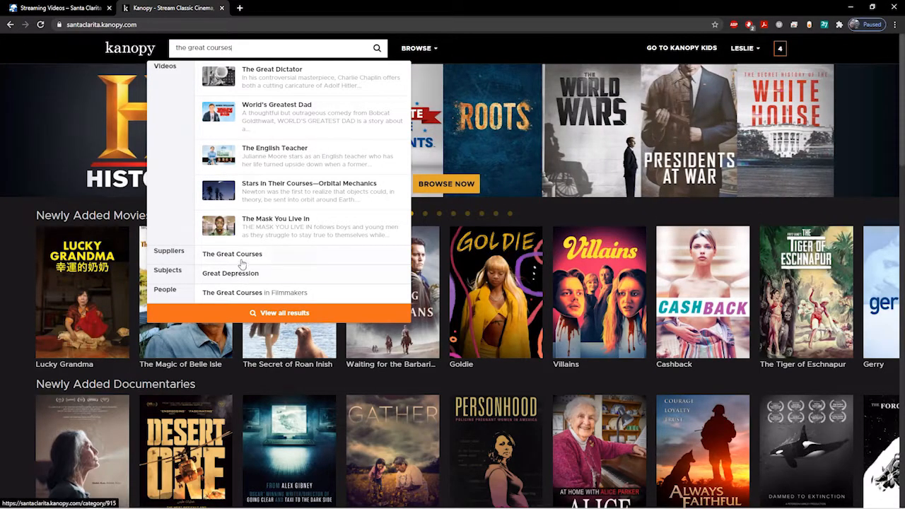
pyautogui.click(232, 255)
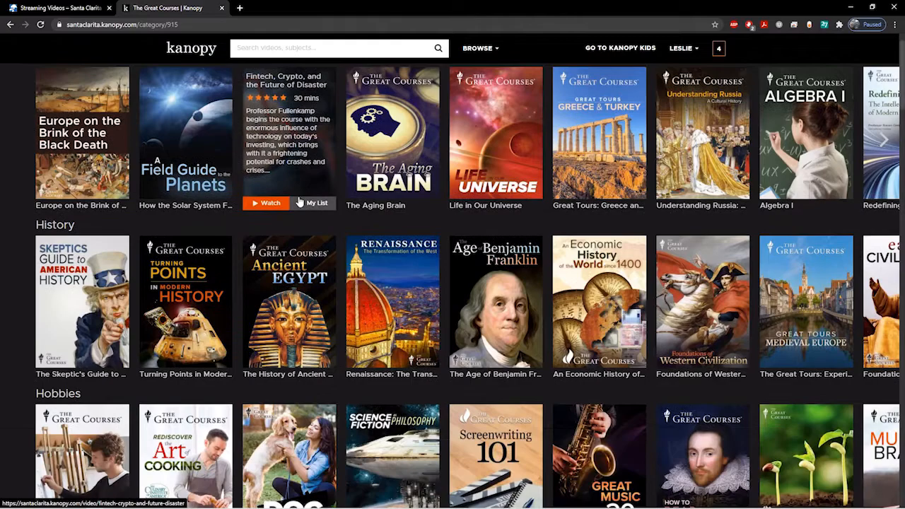
pyautogui.scroll(-3)
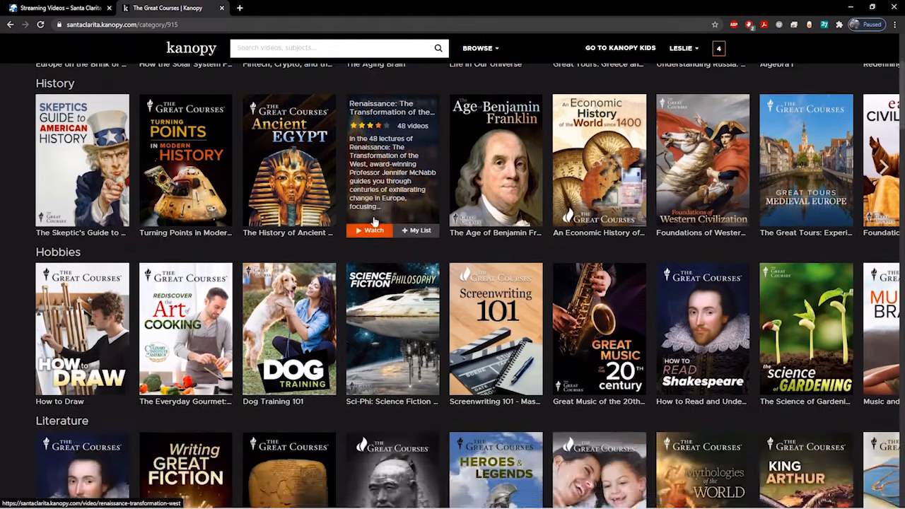
pyautogui.scroll(-3)
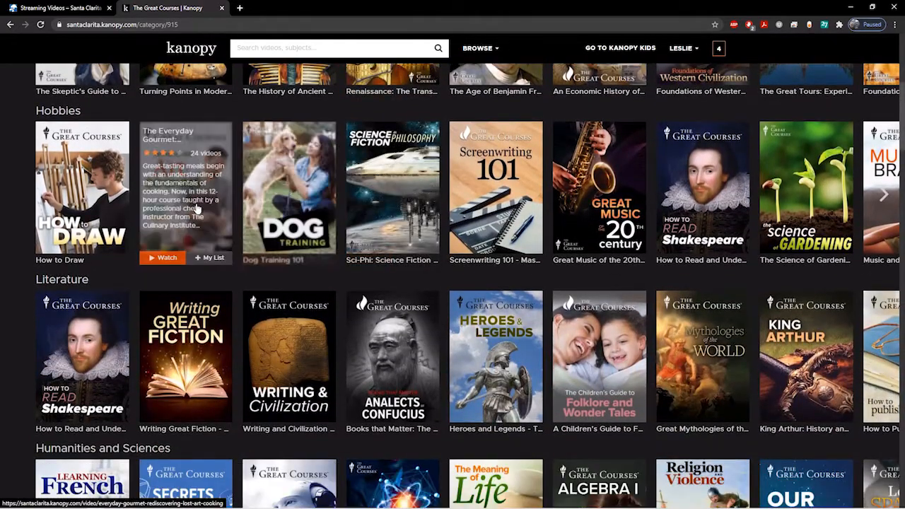